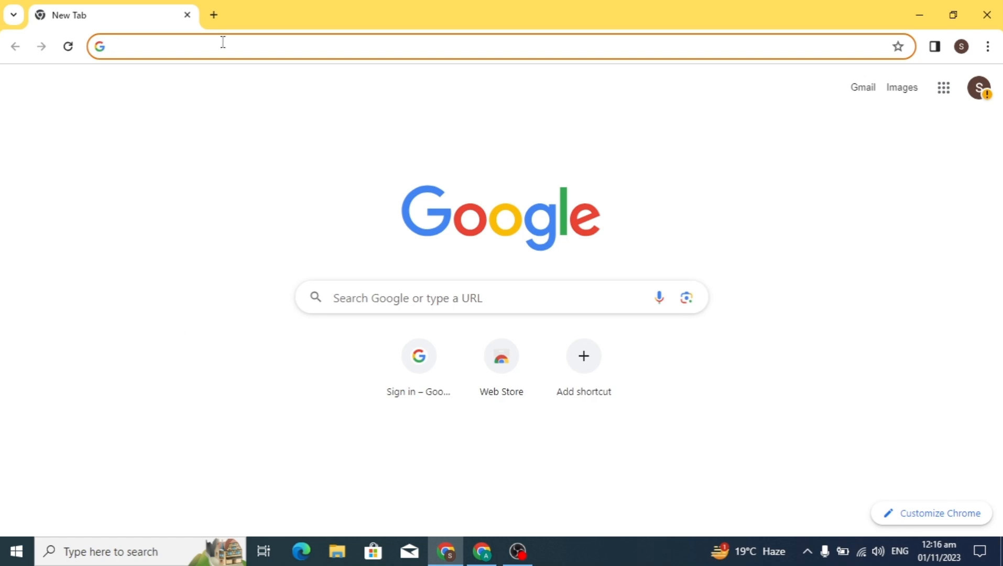
Search Chrome for "google cloud" and land on the Google Cloud free trial page
type("google cloud")
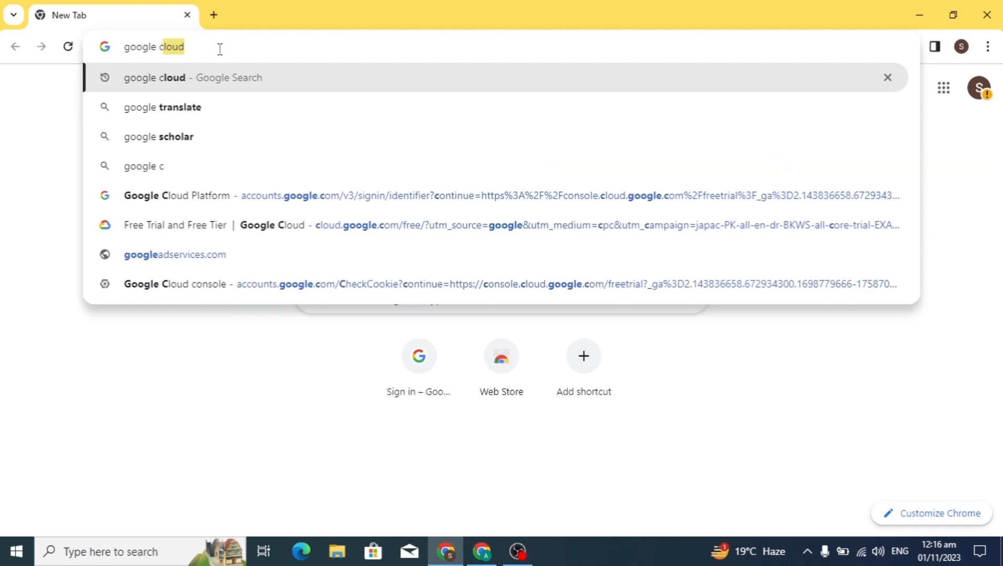
key("Return")
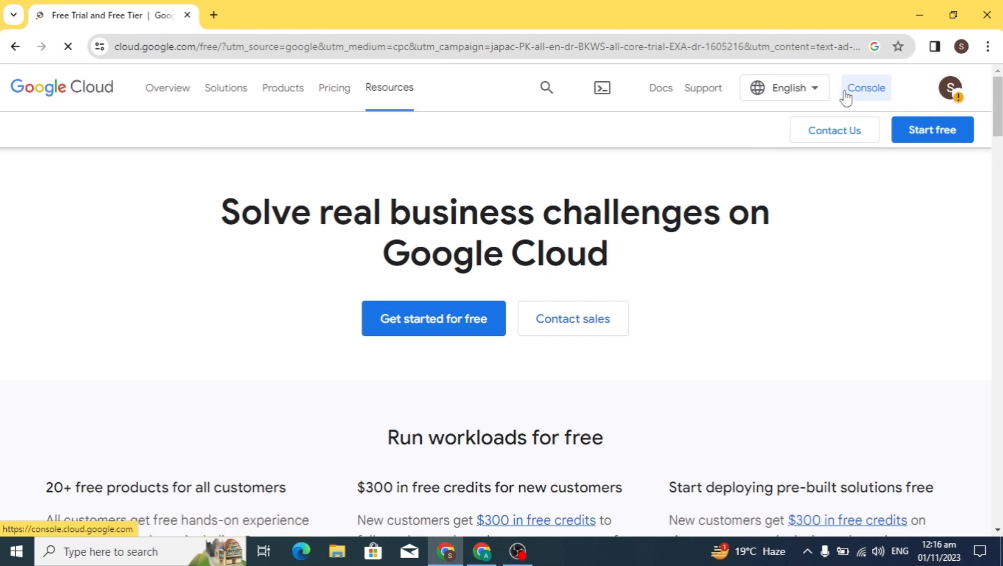
Enter the Console for My First Project and activate Cloud Shell from the header
left_click(864, 88)
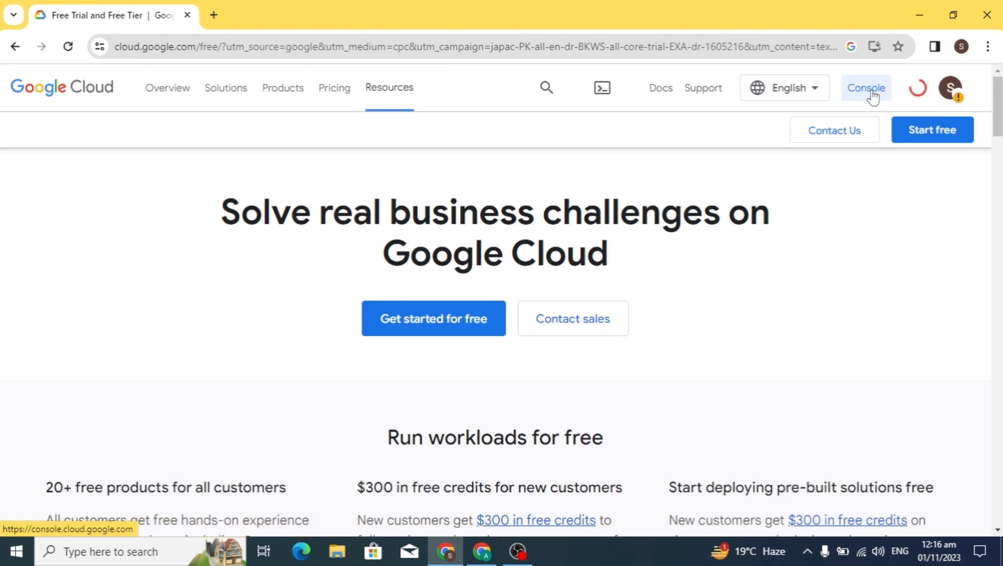
left_click(865, 88)
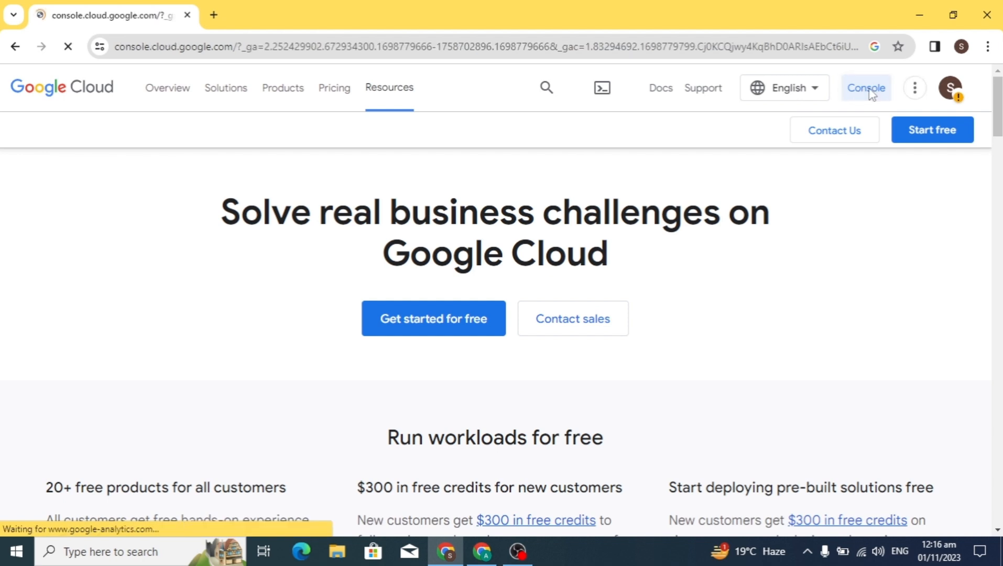
left_click(865, 88)
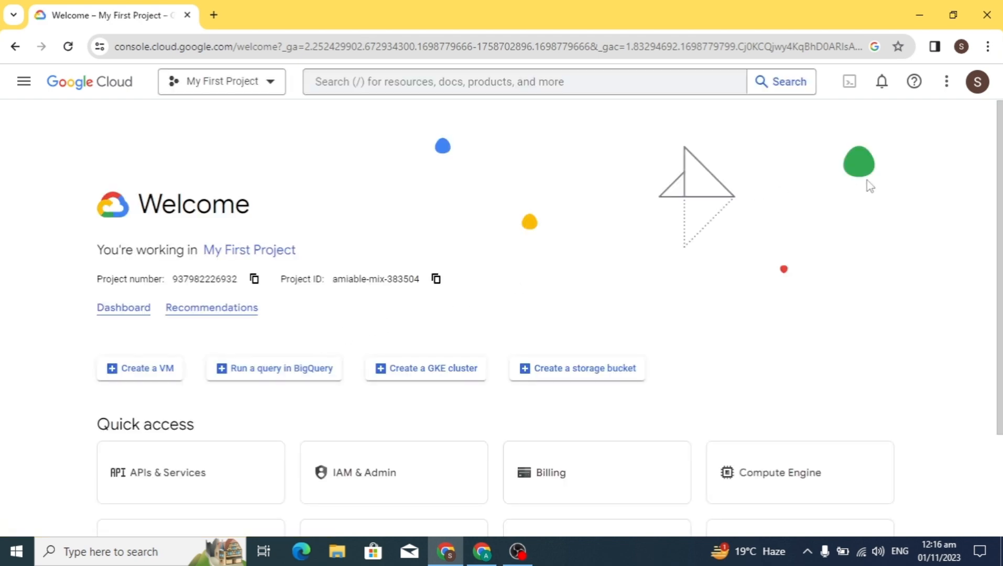
scroll("down", 3)
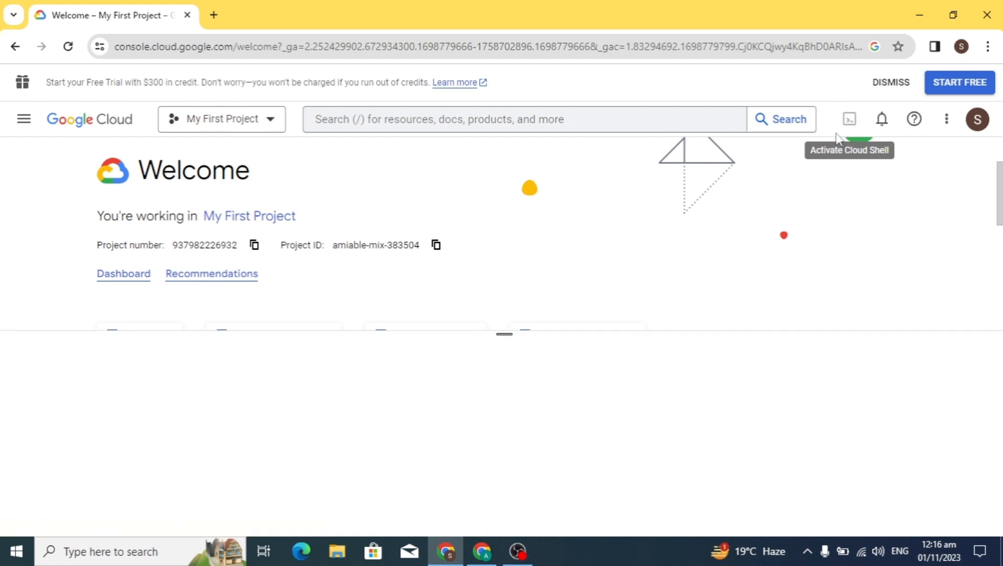
mouse_move(946, 215)
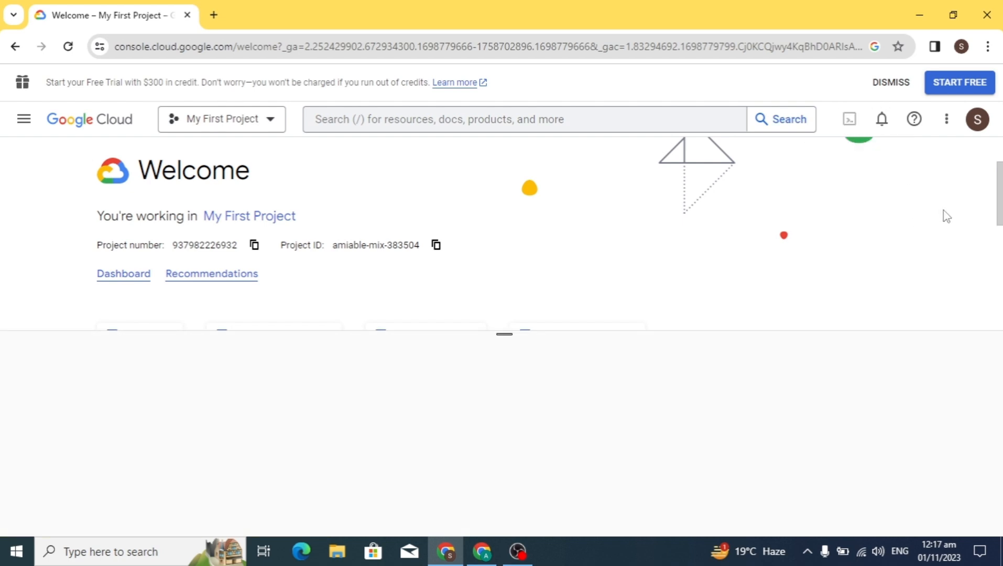
scroll("down", 3)
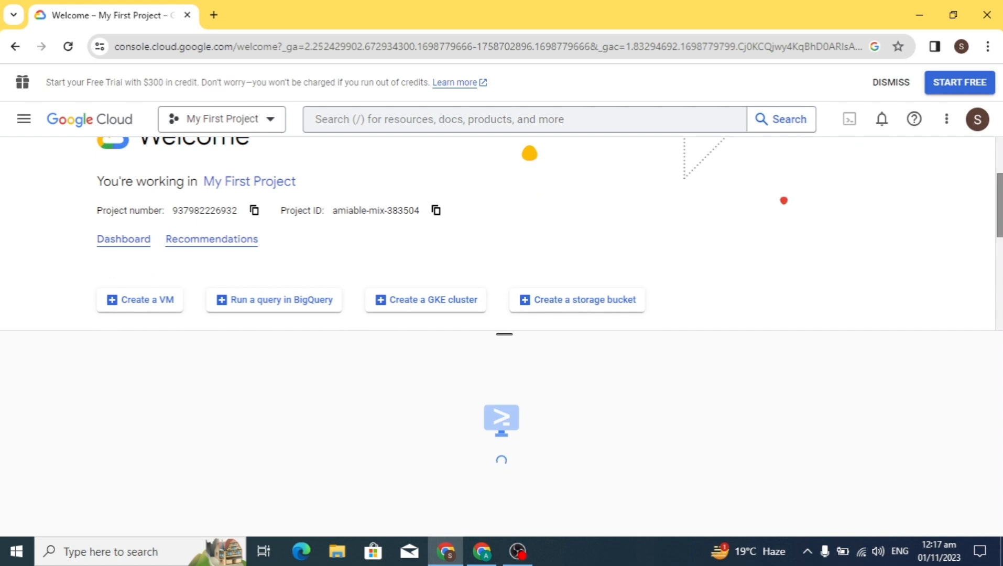
mouse_move(435, 422)
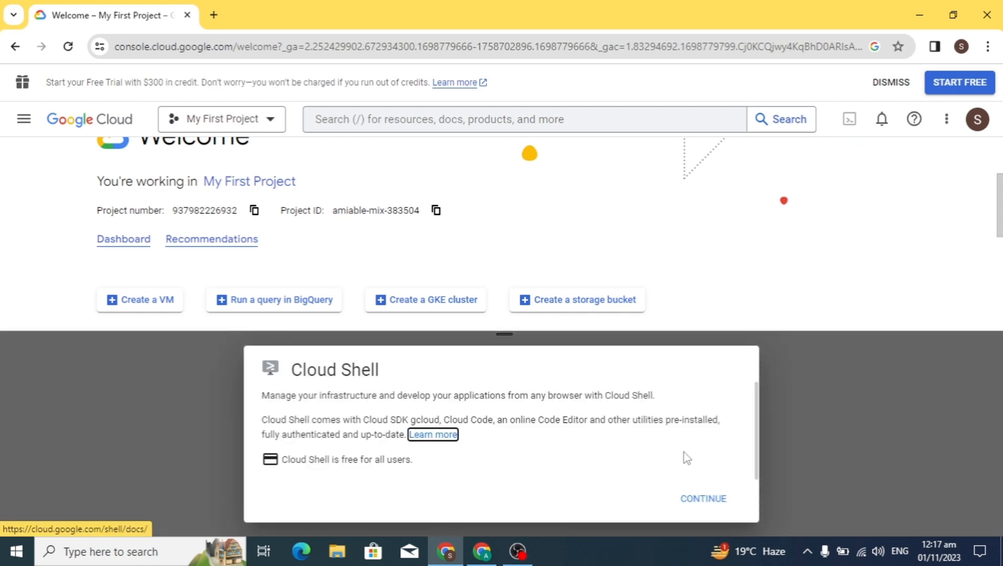
Accept the Cloud Shell introduction with CONTINUE so the terminal starts provisioning
left_click(702, 498)
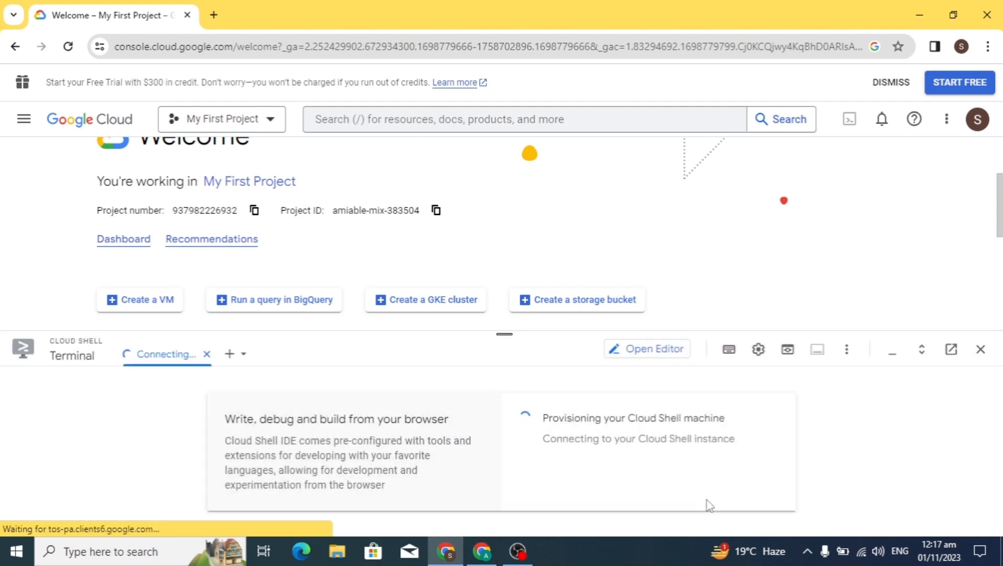
mouse_move(487, 417)
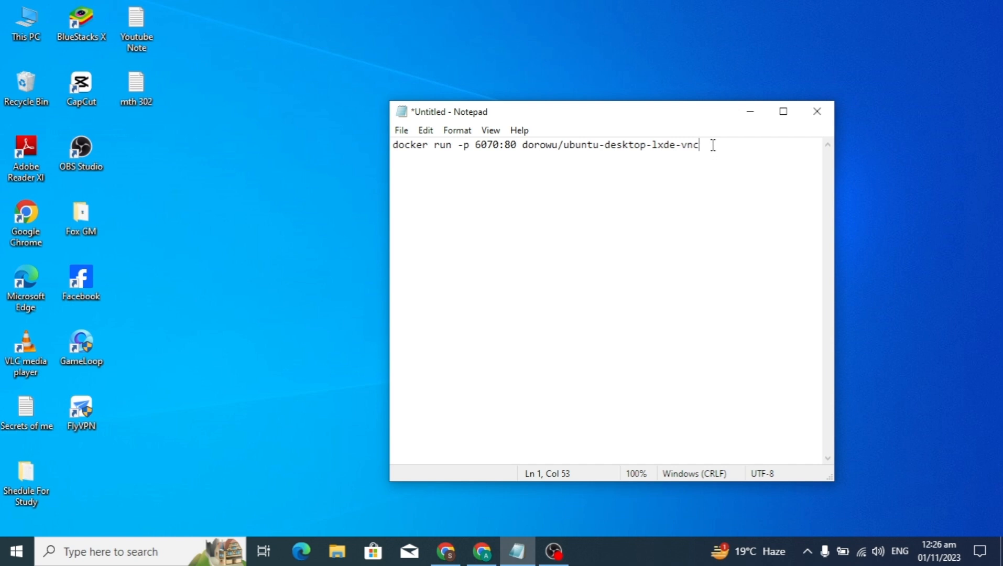
mouse_move(729, 151)
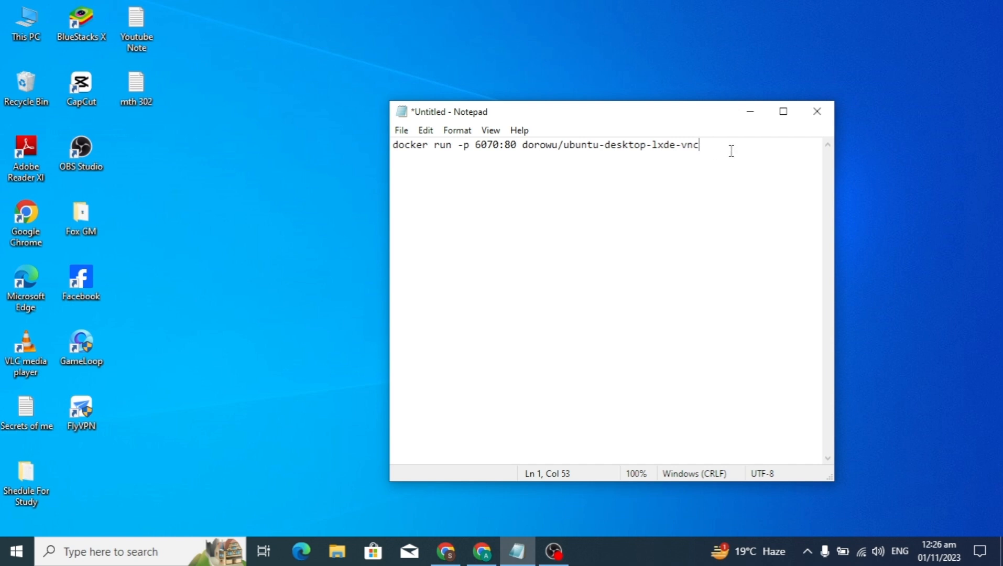
Copy the docker run command for ubuntu-desktop-lxde-vnc from Notepad and run it in Cloud Shell
key("ctrl+a")
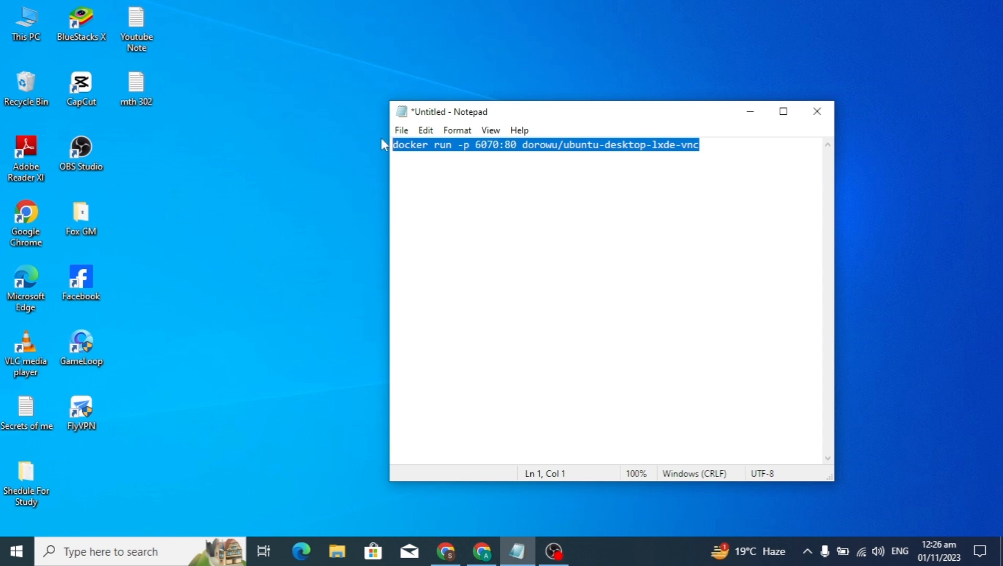
left_click(698, 144)
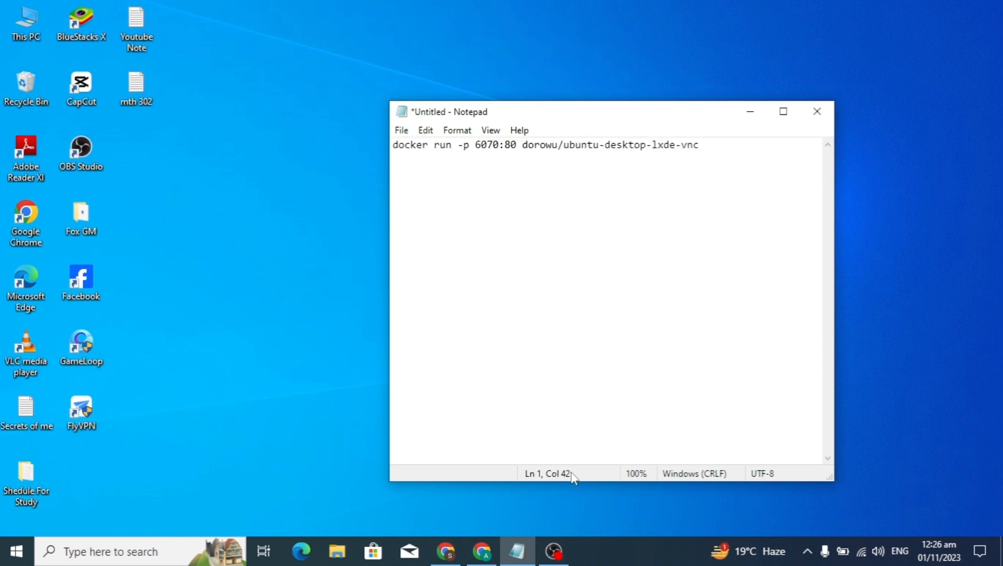
left_click(443, 550)
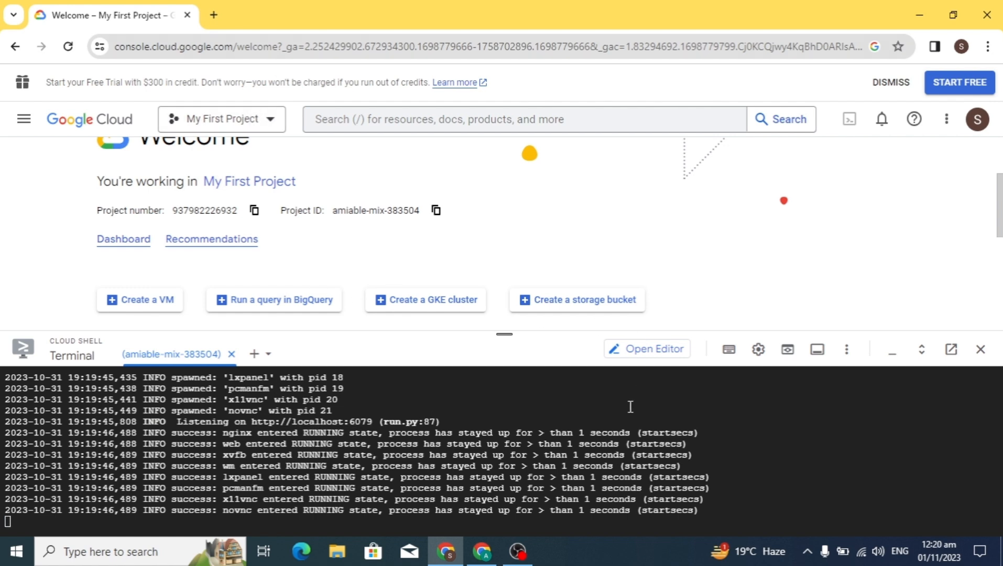
mouse_move(787, 349)
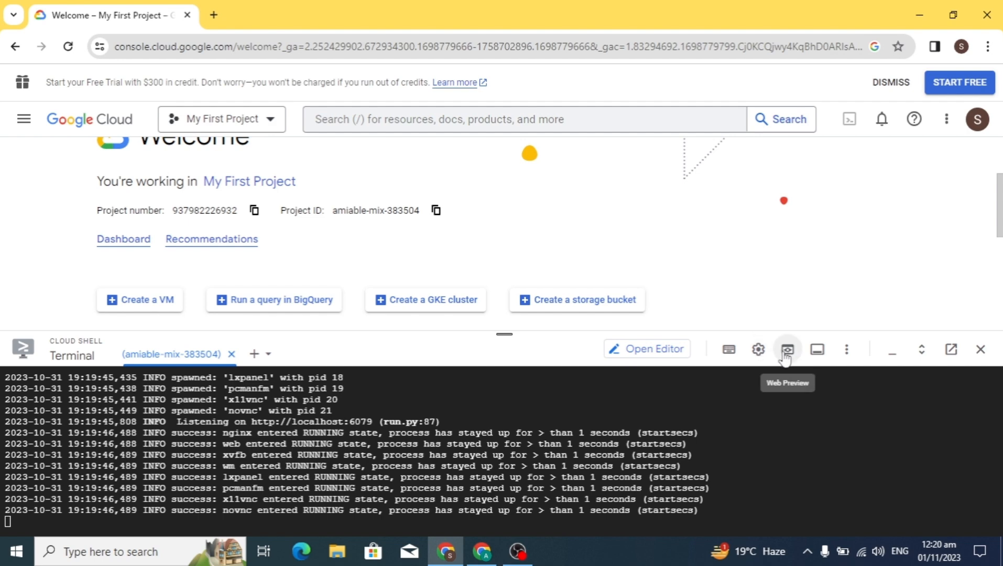
Change the Cloud Shell web preview port to 6070 and preview it in a new tab
left_click(786, 349)
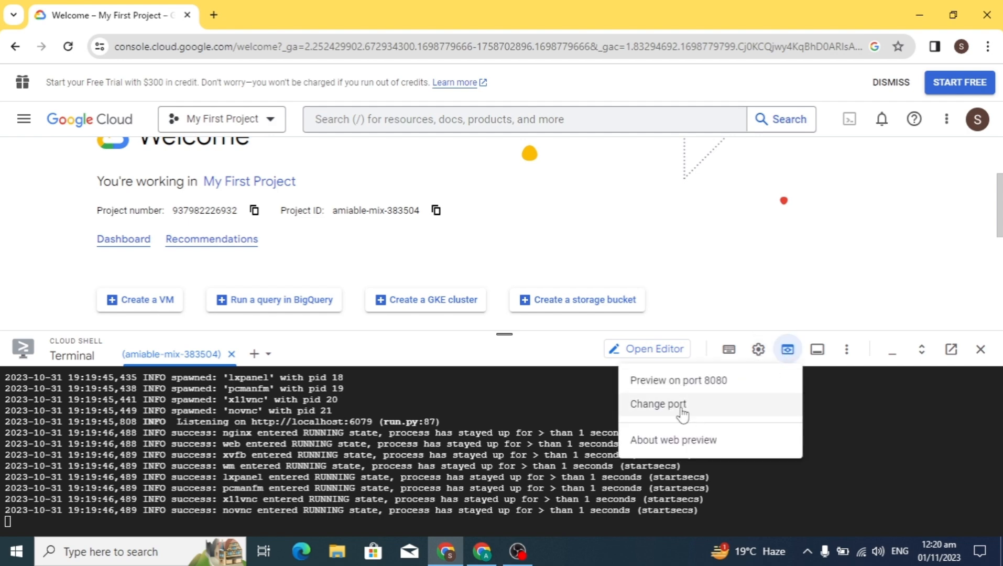
left_click(658, 403)
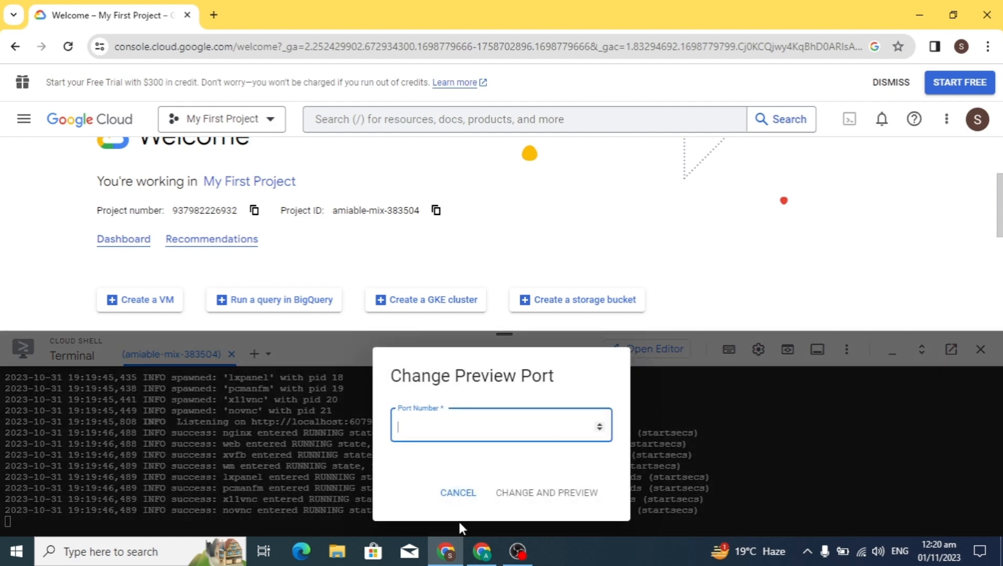
type("6070")
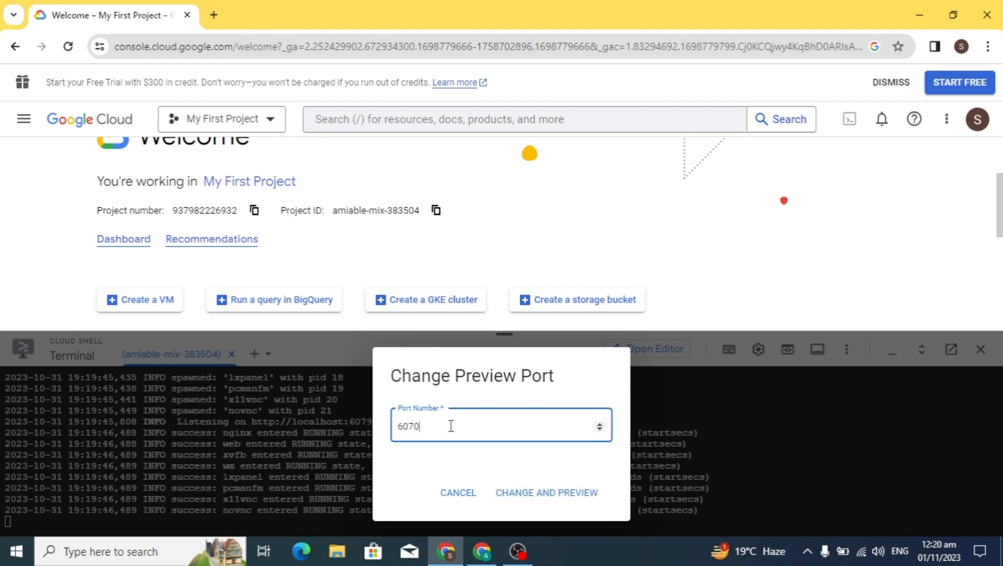
mouse_move(537, 497)
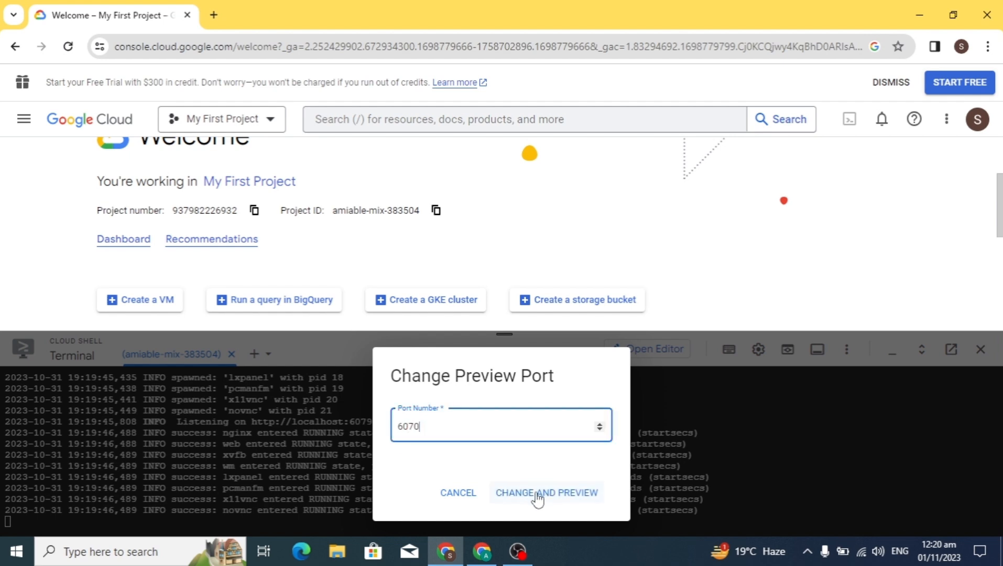
left_click(545, 493)
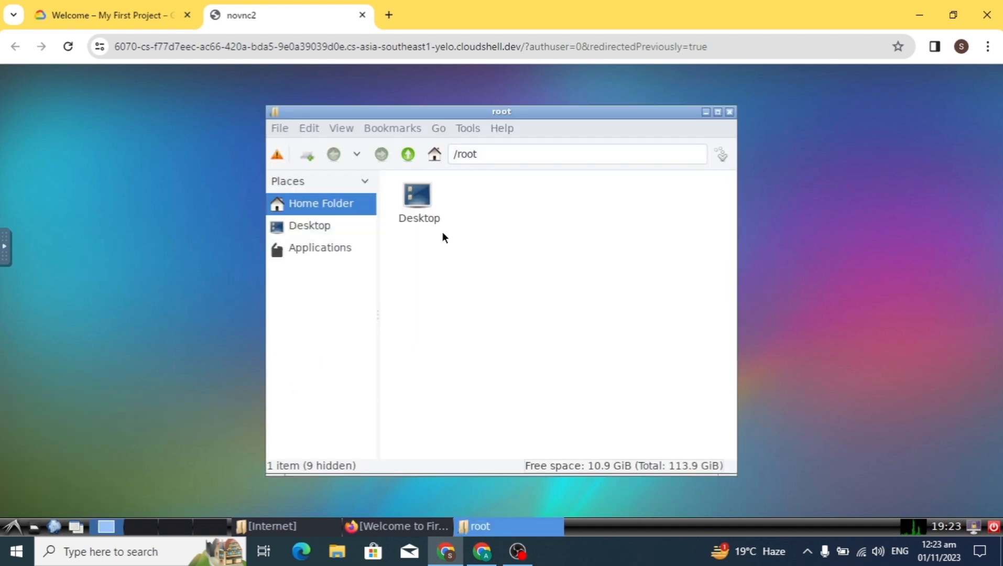
Launch Firefox Web Browser from Applications > Internet in the remote file manager
left_click(320, 247)
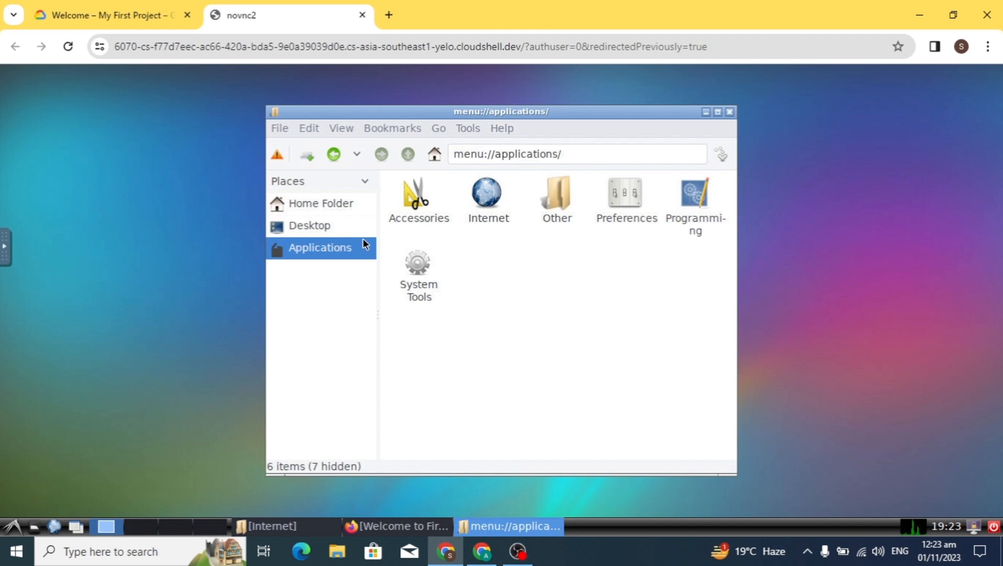
double_click(487, 195)
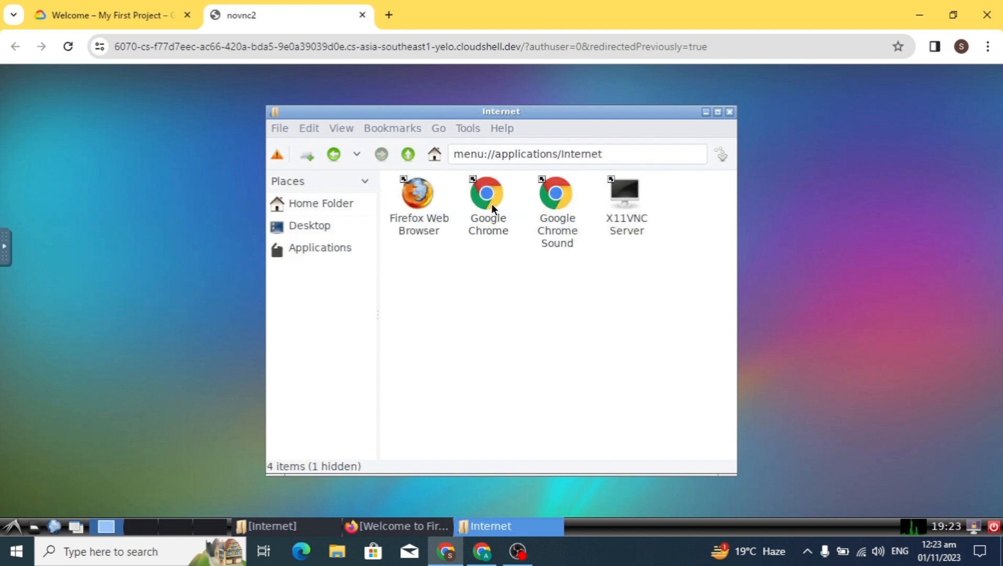
left_click(416, 197)
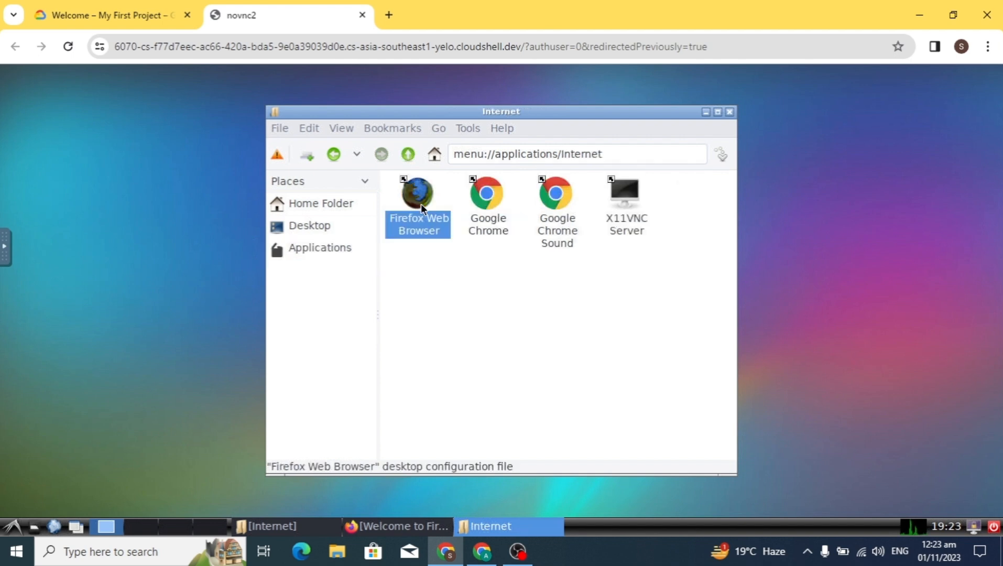
double_click(417, 192)
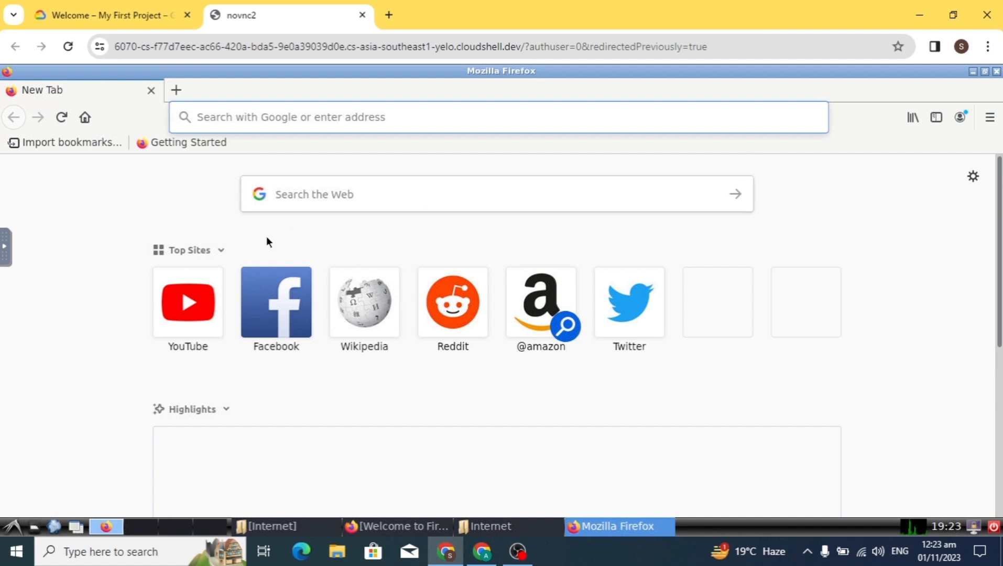
mouse_move(316, 211)
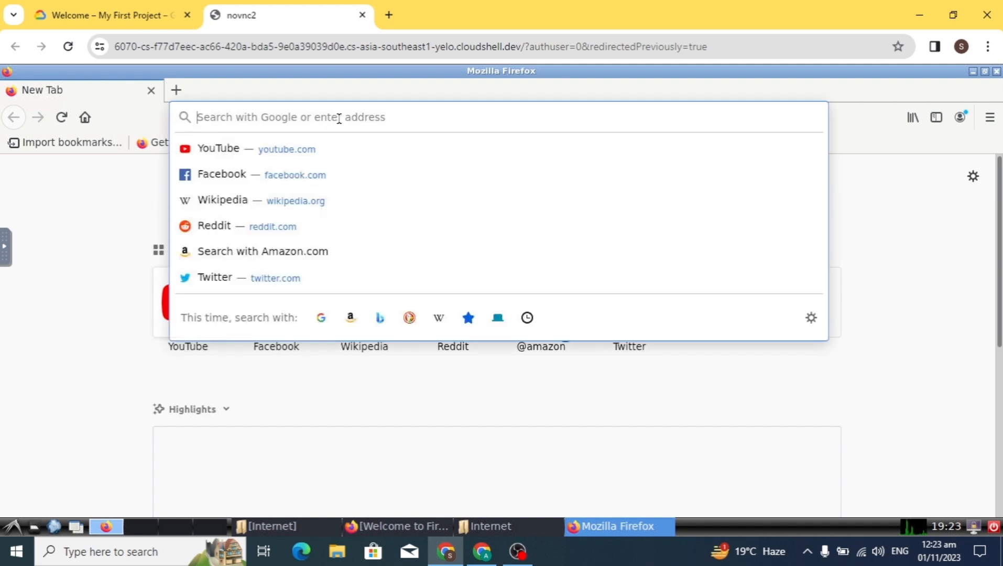
Search for "speed test" in remote Firefox and start the Fast.com speed test
type("s")
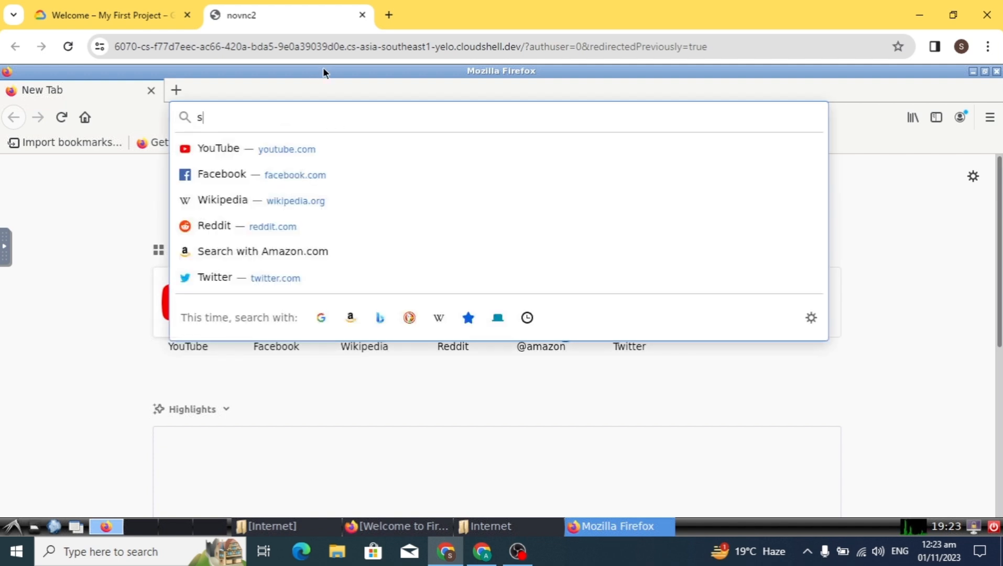
type("peed+test")
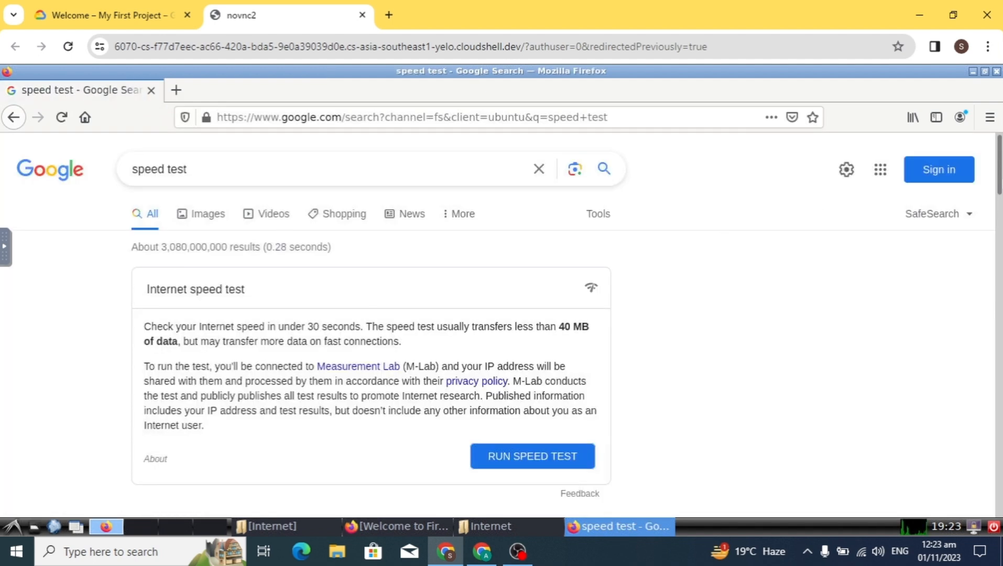
scroll("down", 3)
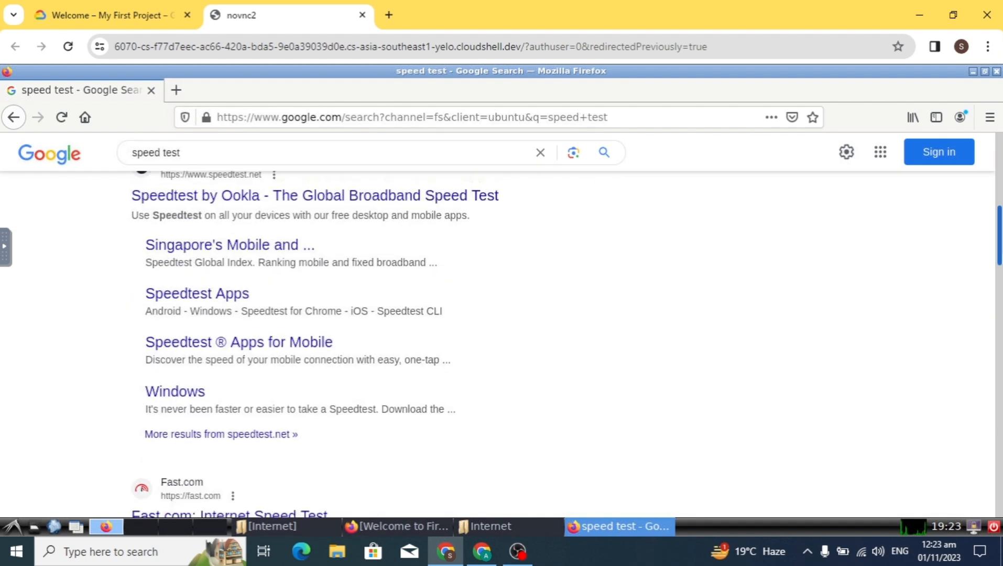
scroll("down", 3)
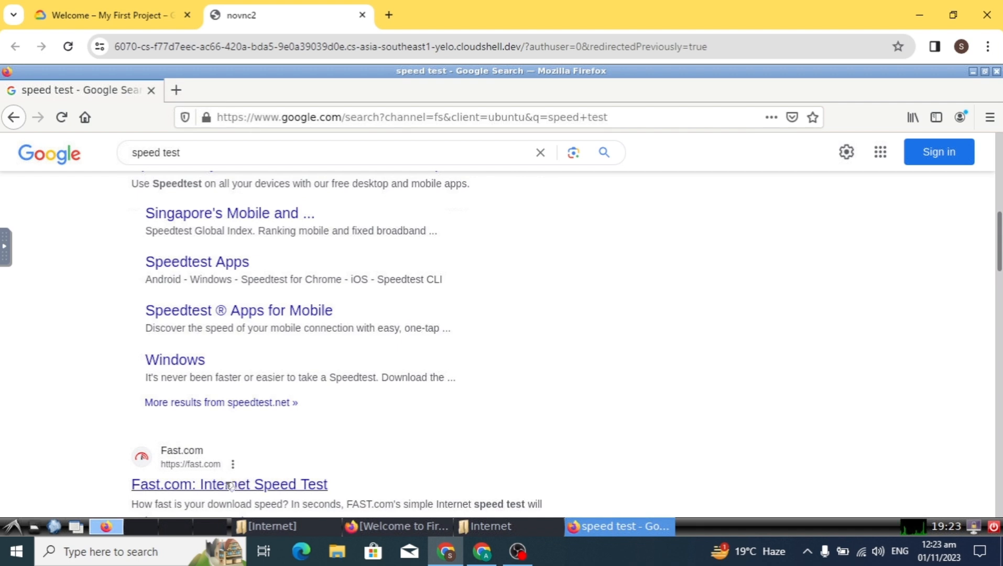
left_click(229, 484)
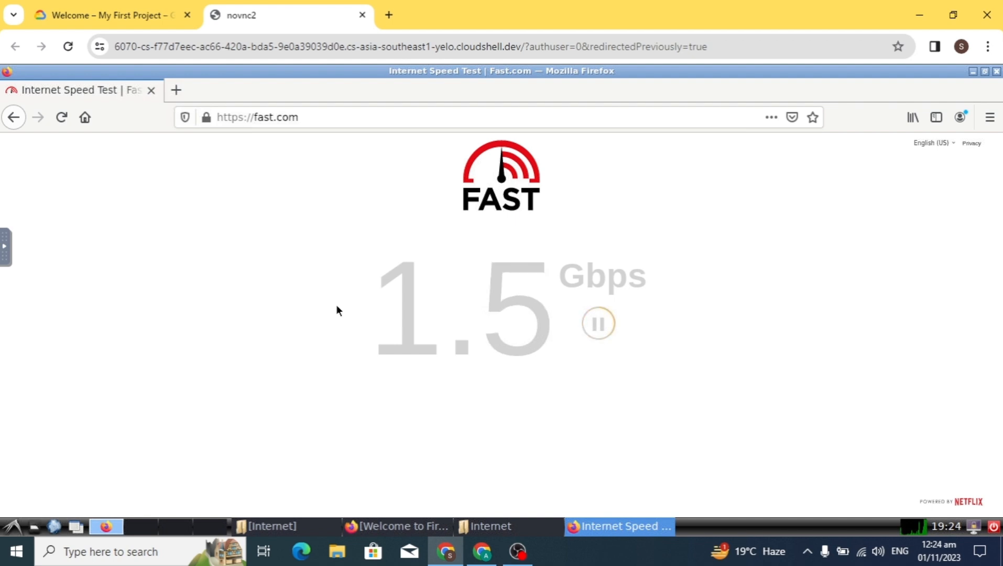
mouse_move(176, 90)
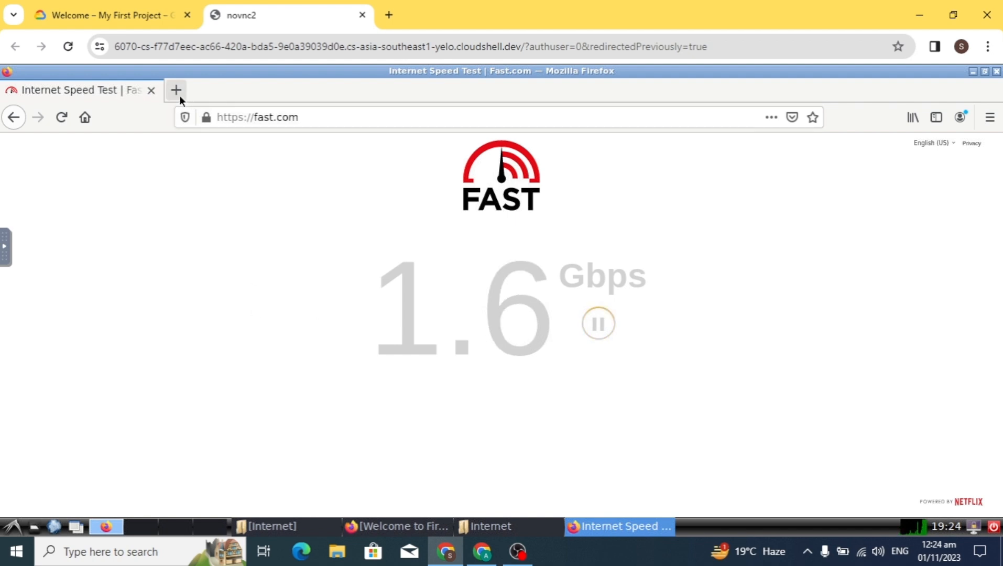
Search "my ip" in a new remote Firefox tab to show the container's public address
left_click(176, 90)
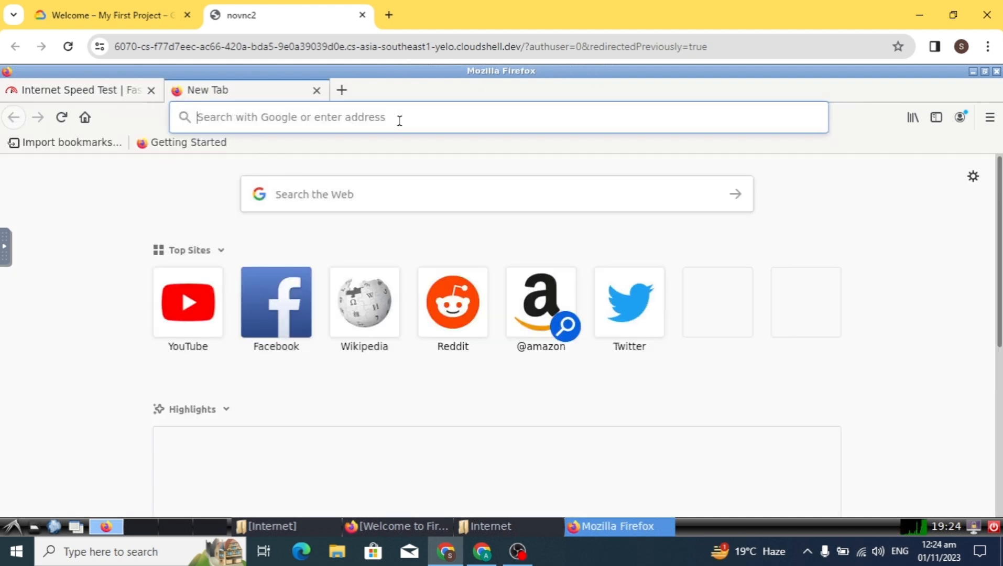
mouse_move(326, 117)
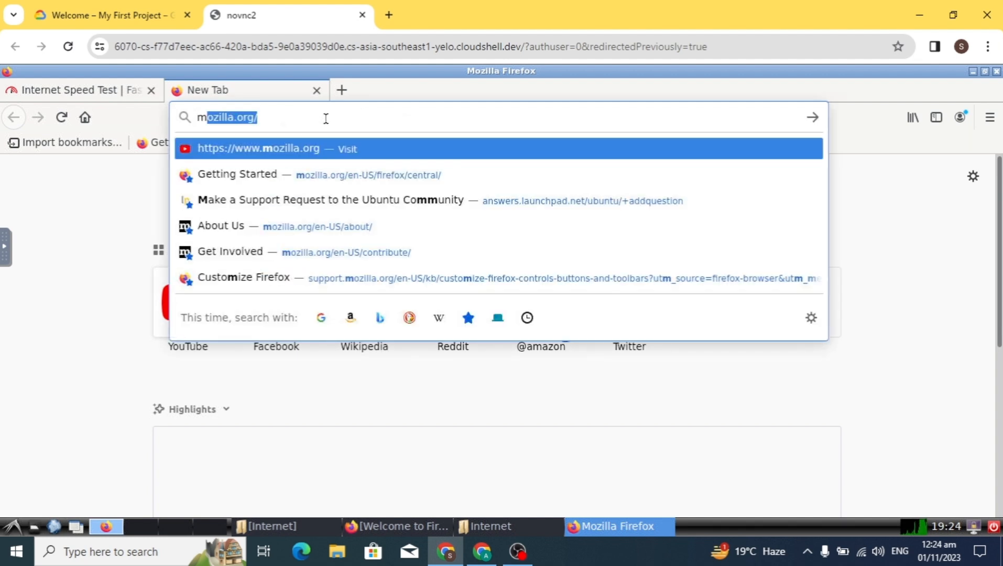
type("my ip")
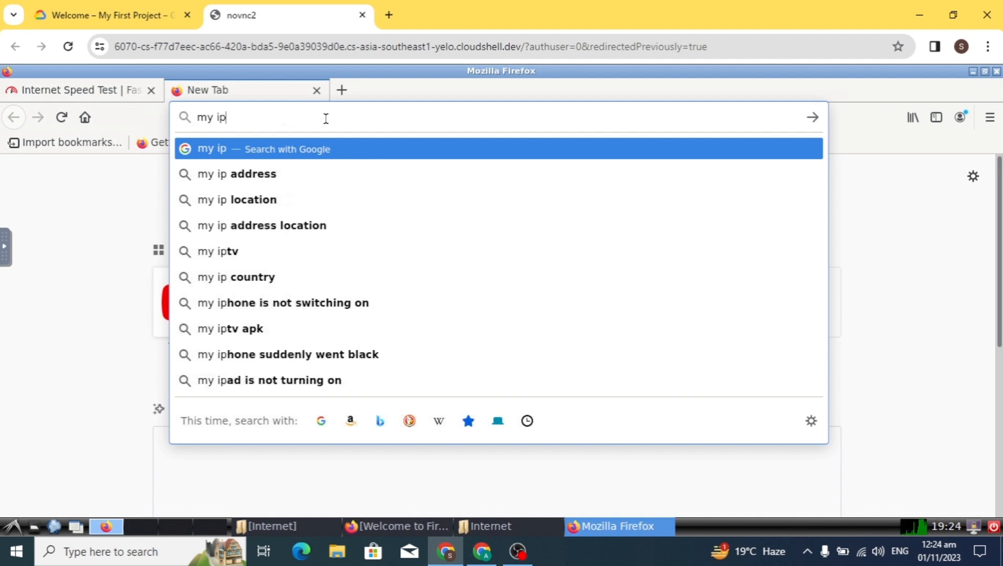
key("Return")
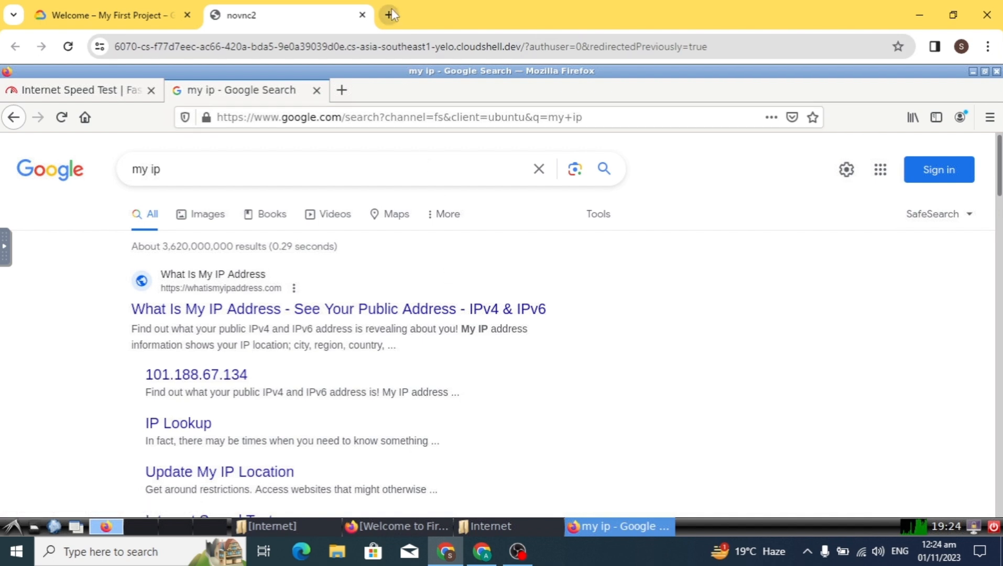
left_click(390, 14)
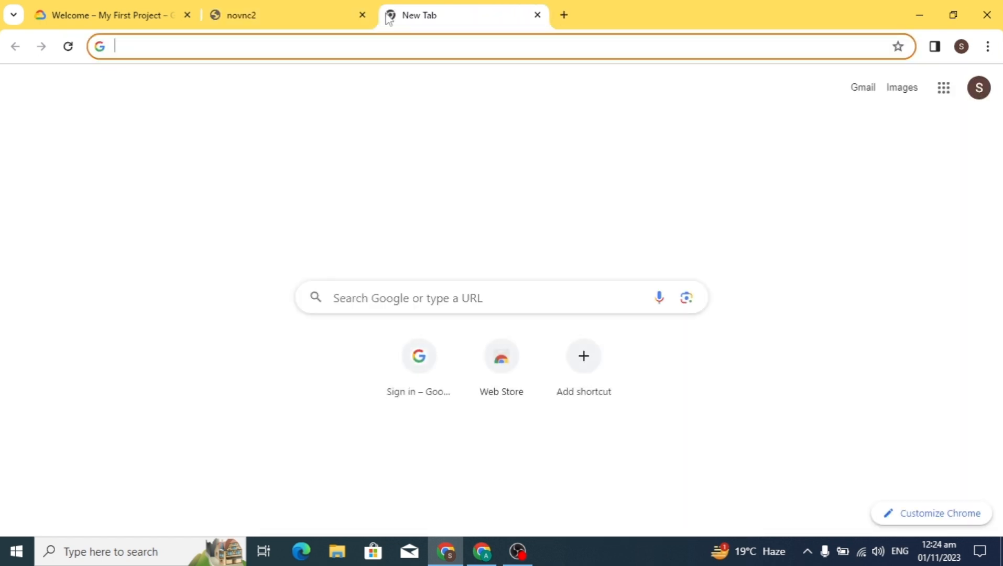
Search "my ip" in the local Chrome tab to compare with the remote address
type("my ip")
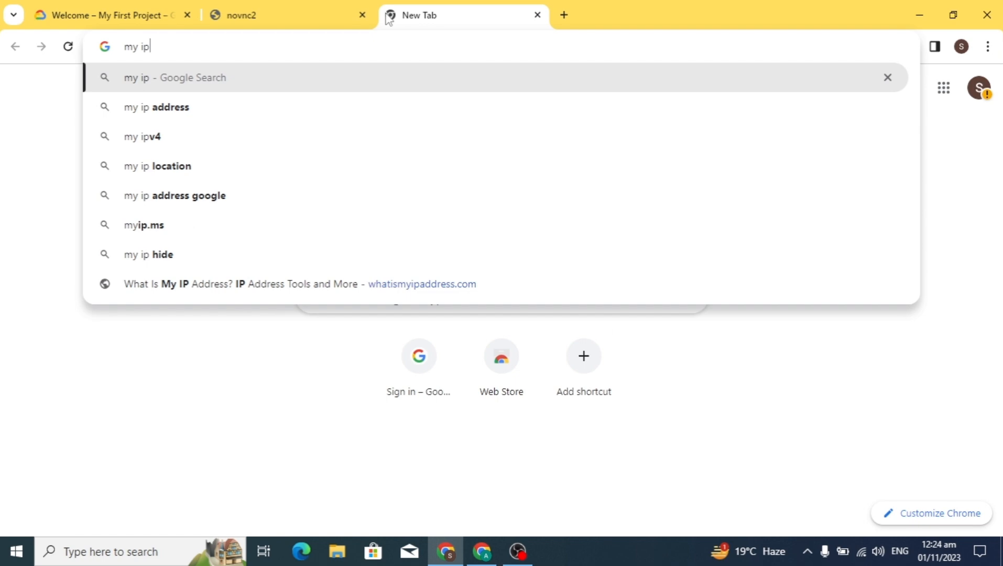
key("Return")
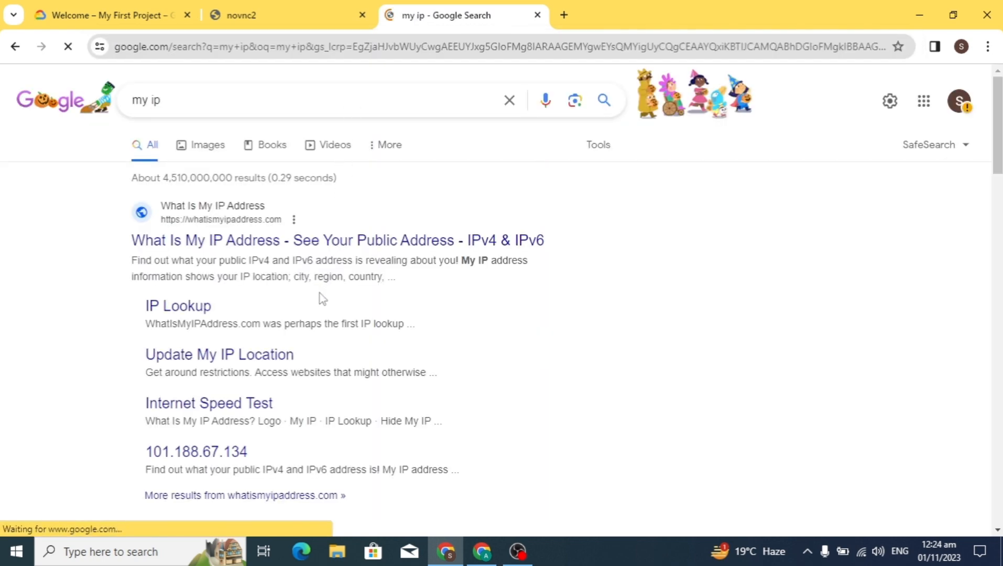
mouse_move(223, 241)
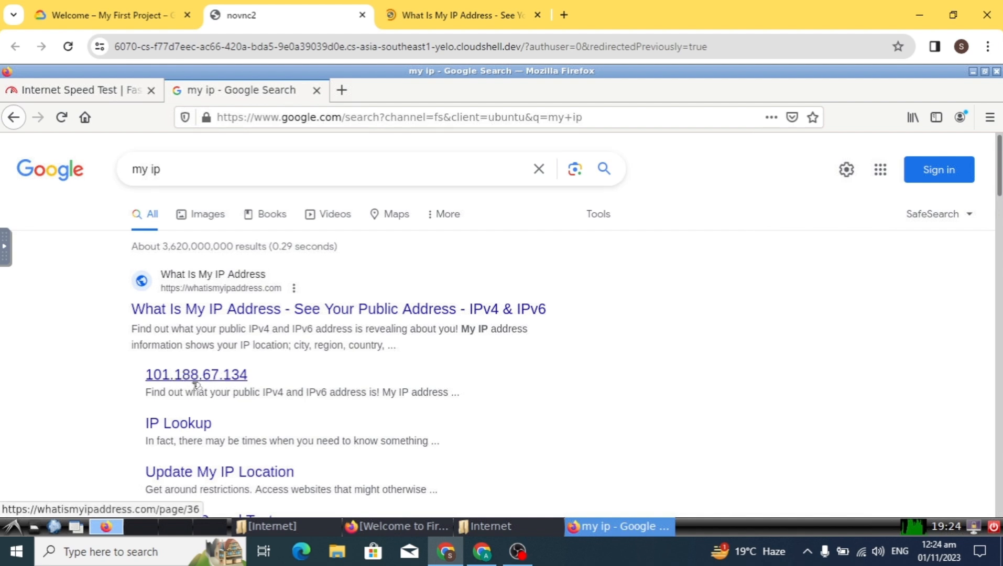
mouse_move(701, 308)
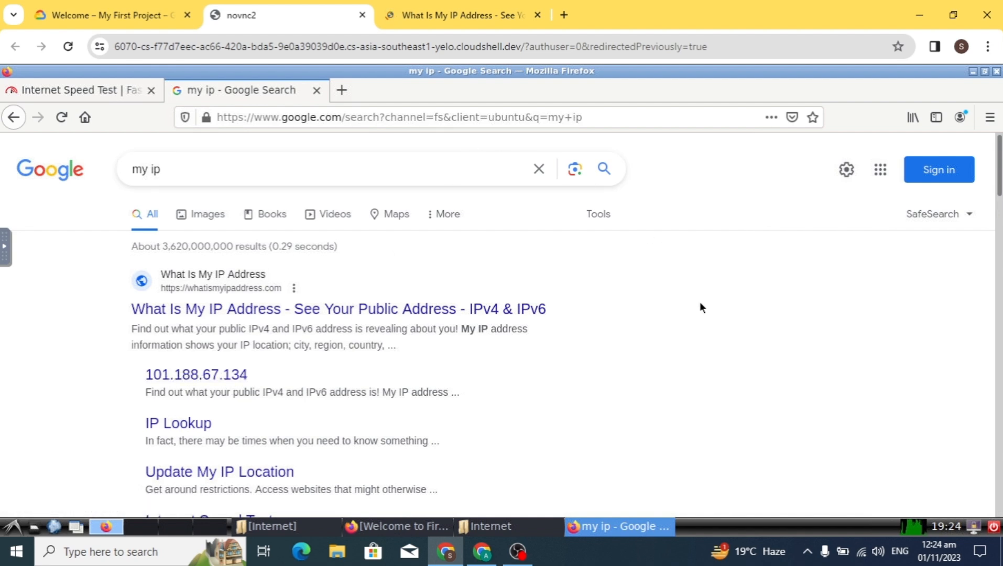
mouse_move(569, 350)
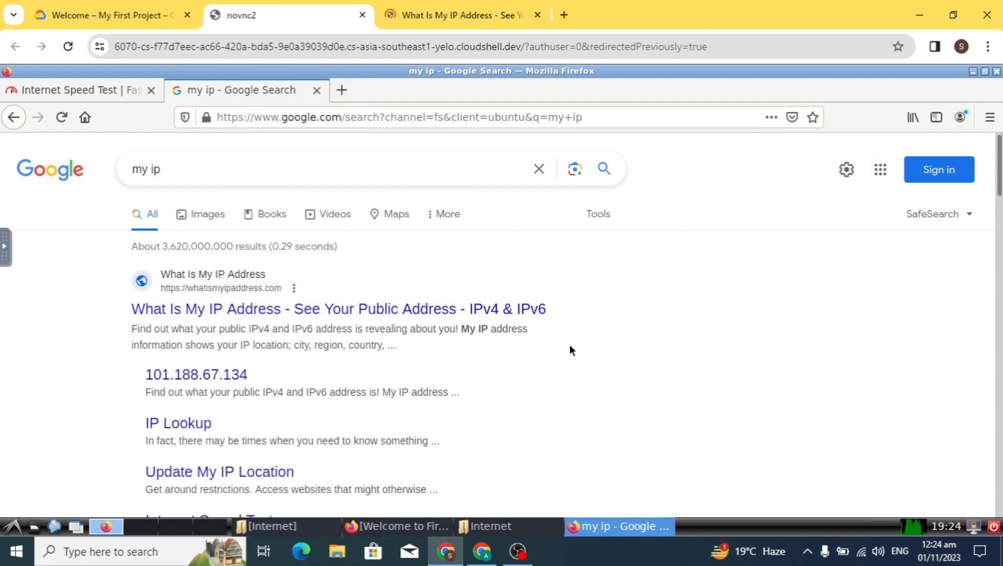